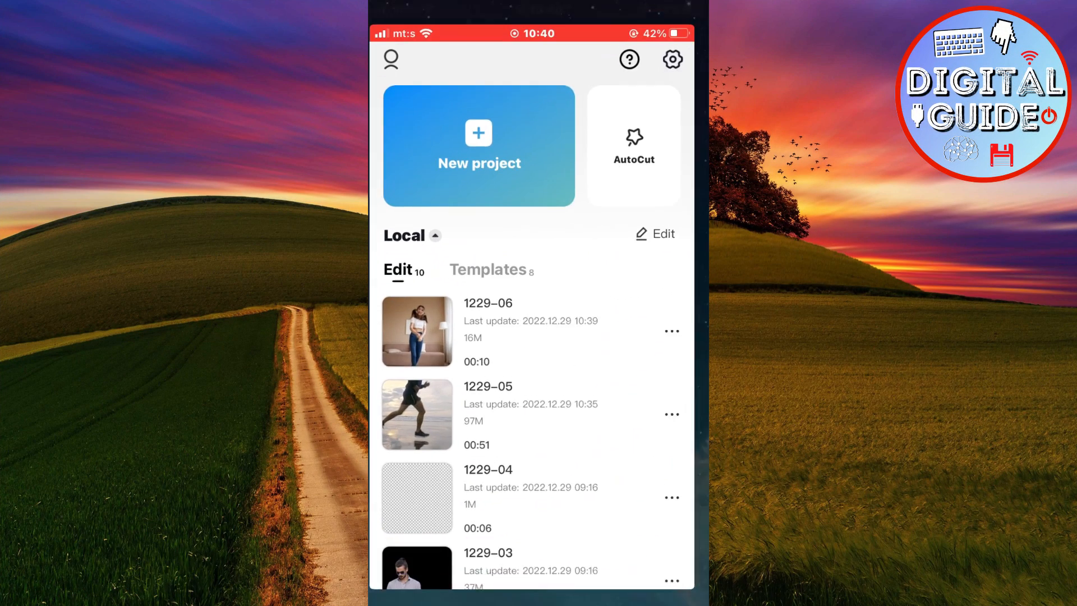
Create a new project with the 10-second living-room dance video from Recents.
left_click(478, 147)
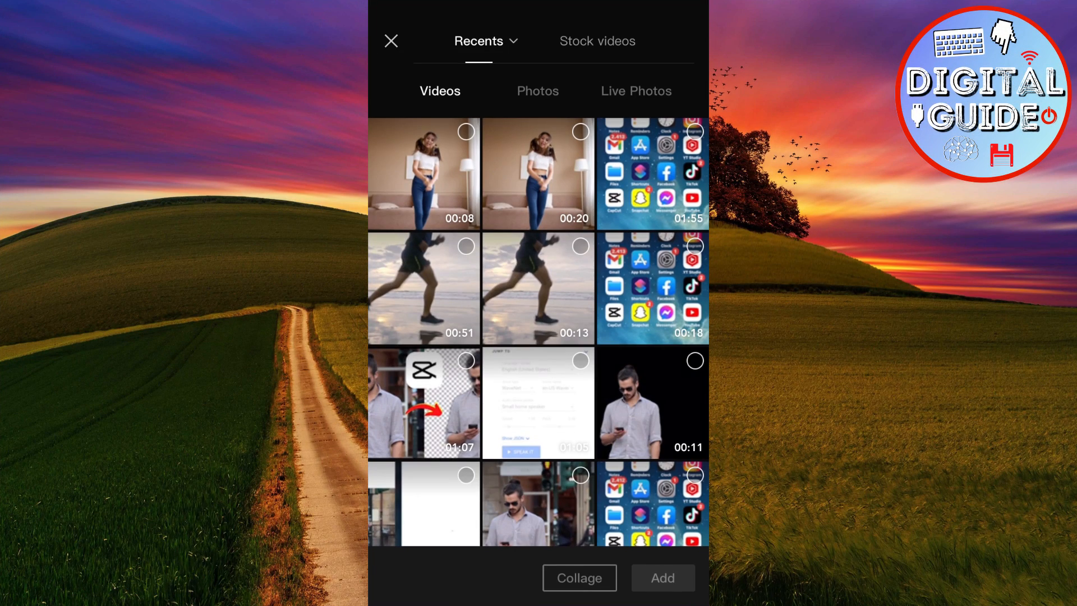
left_click(662, 578)
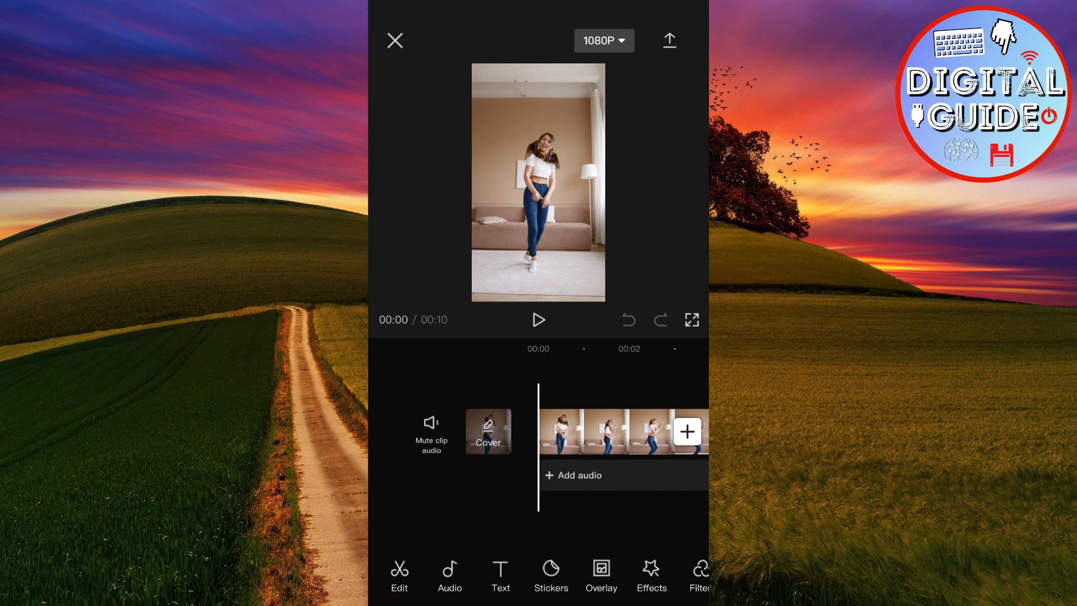
Add the library track 'Get You' under the dance clip, extending the project to 51 seconds.
left_click(573, 476)
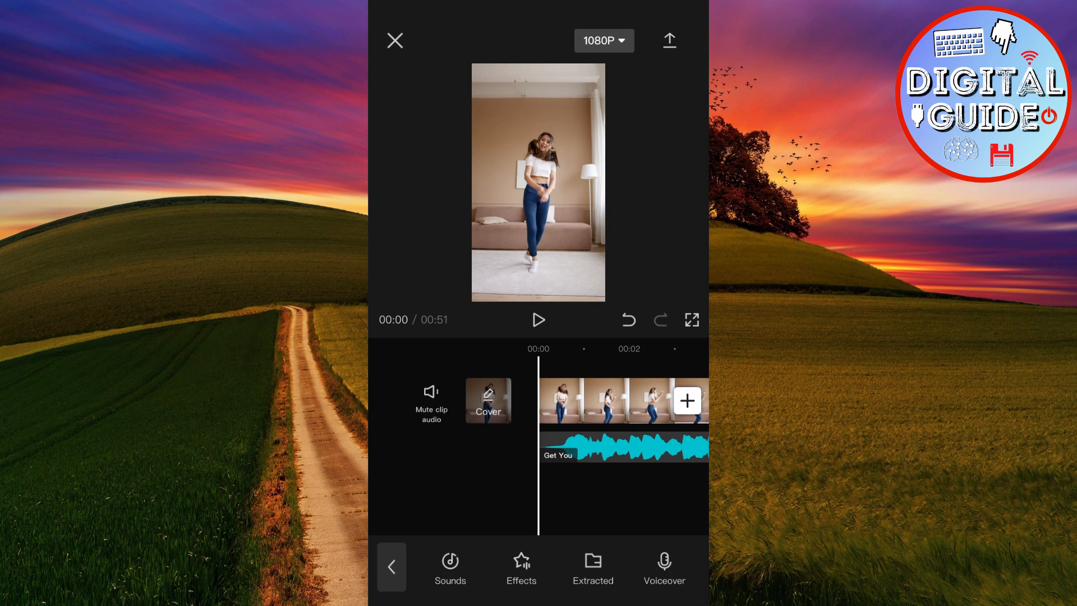
left_click(539, 320)
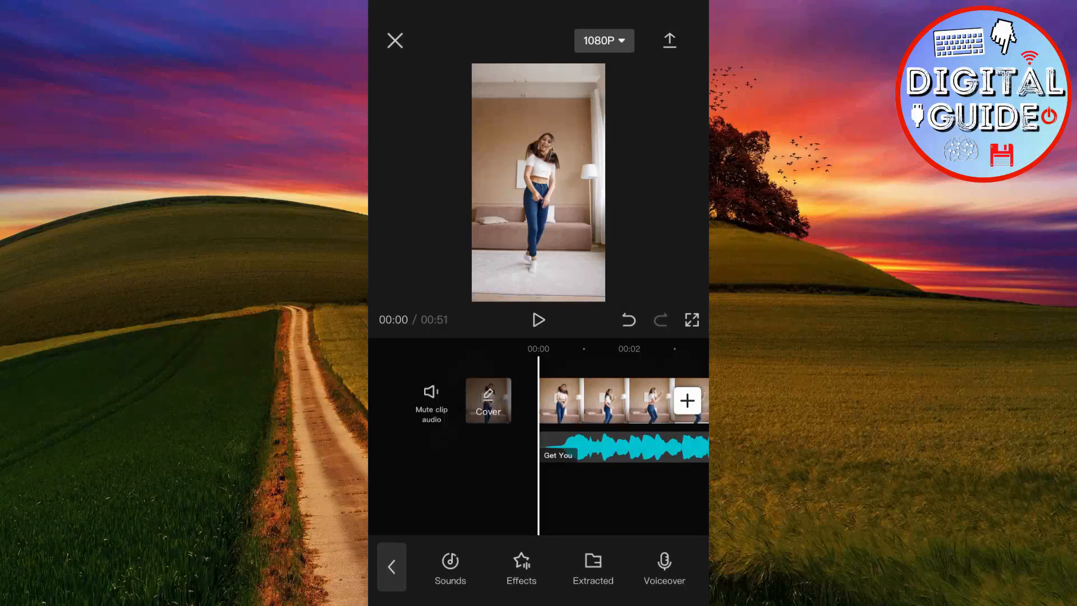
Apply the Auto Velocity style to the clip with a 1.0 s interval between beats.
left_click(520, 569)
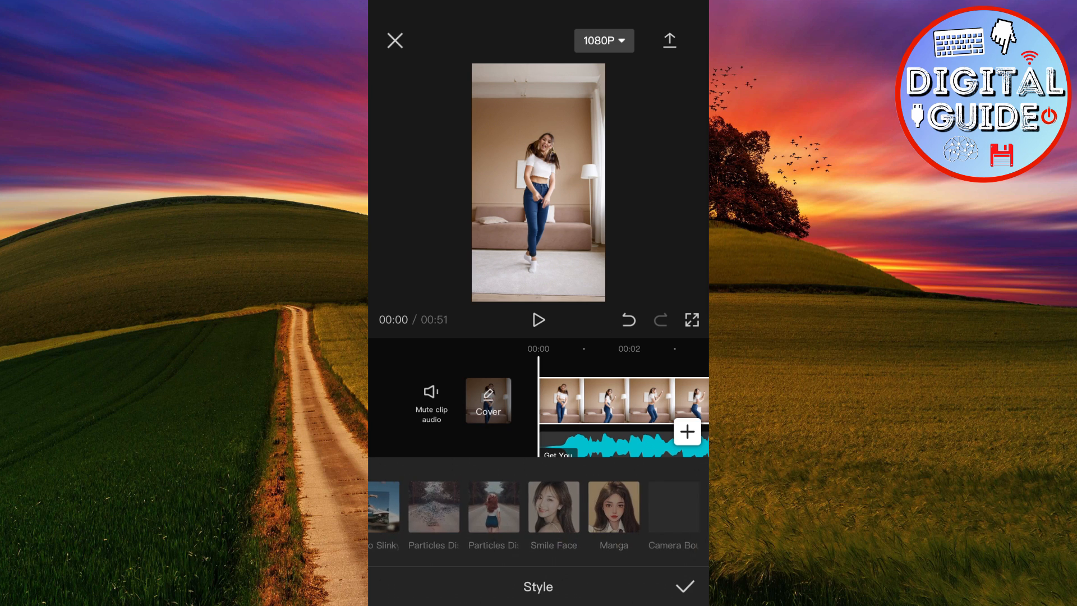
scroll("left", 3)
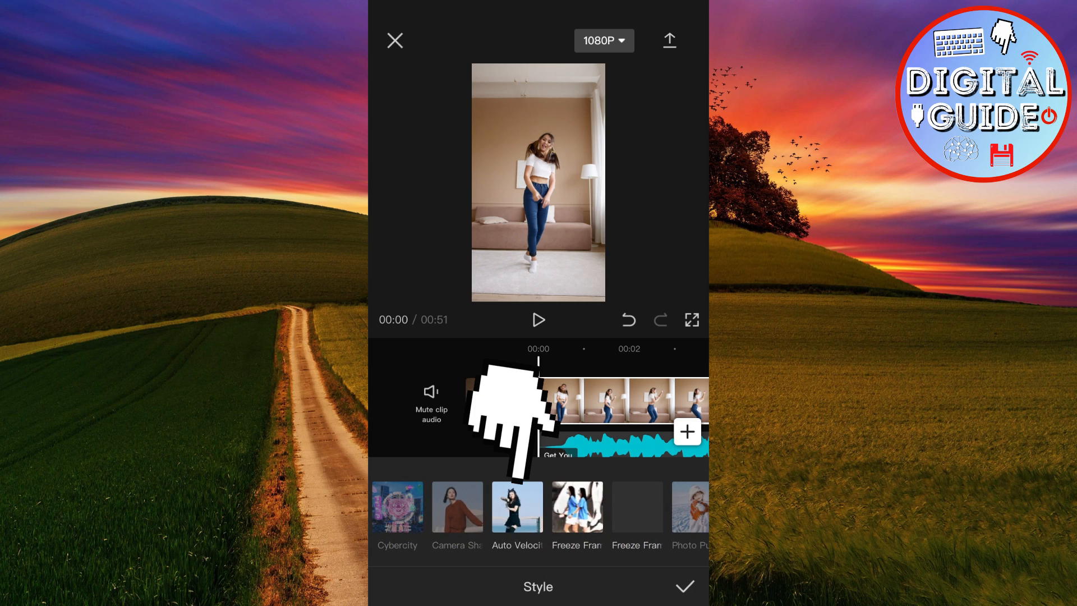
left_click(516, 506)
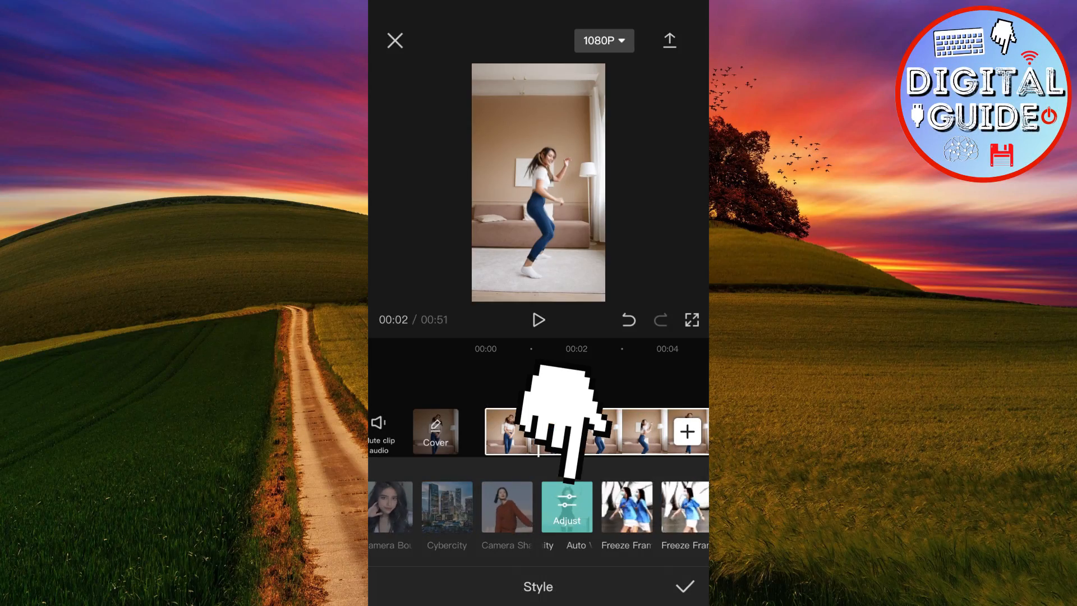
left_click(567, 506)
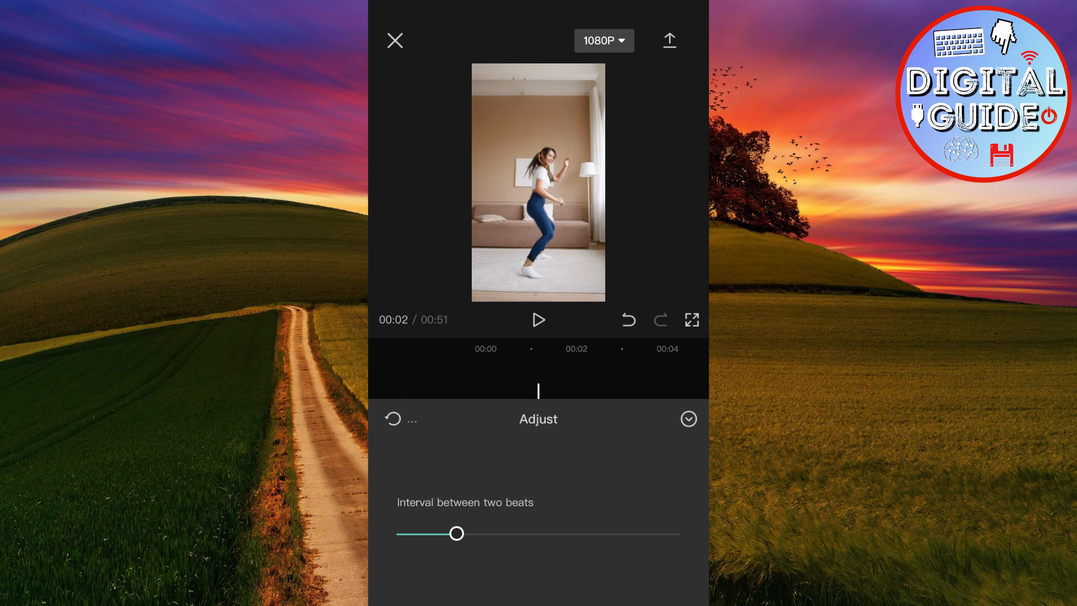
left_click_drag(456, 534, 539, 534)
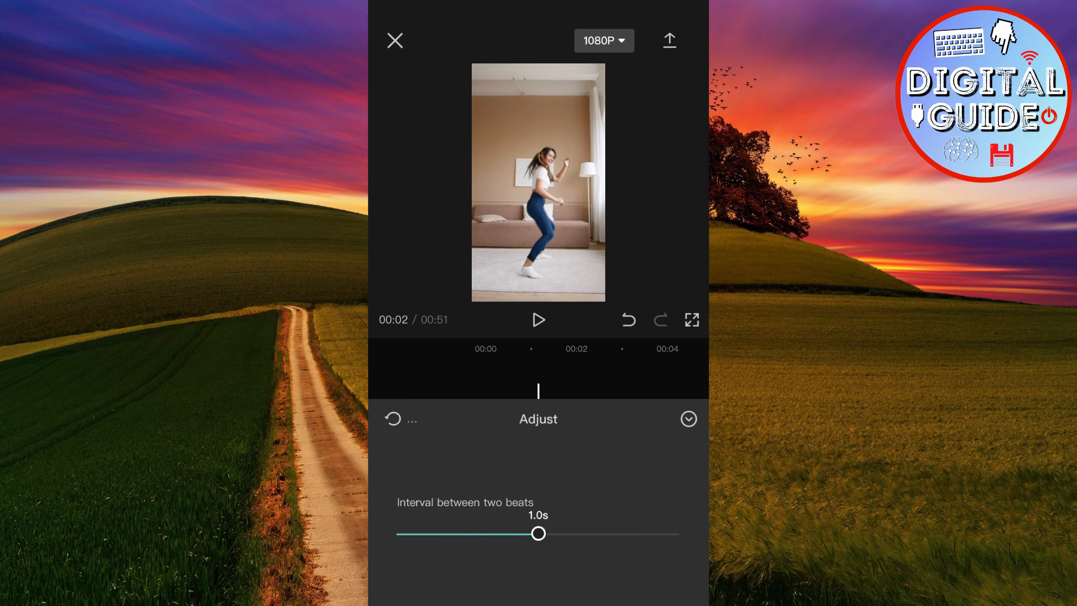